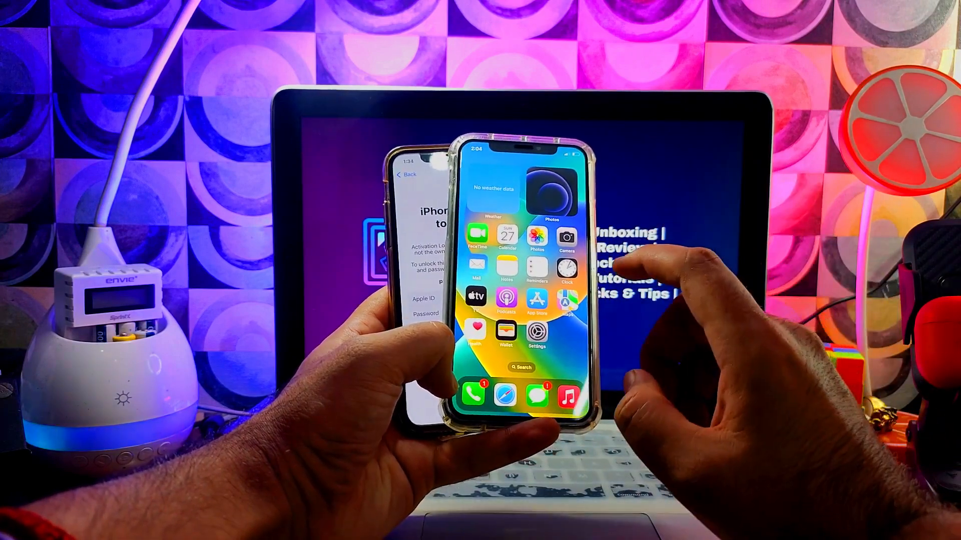
# - Download 'HFZ-Ramdisk-Universal-No-Signal v2.1 (mac) .pkg.zip' from the MEGA HFZ ACTIVATOR_TOOLS folder
pyautogui.hscroll(-3)
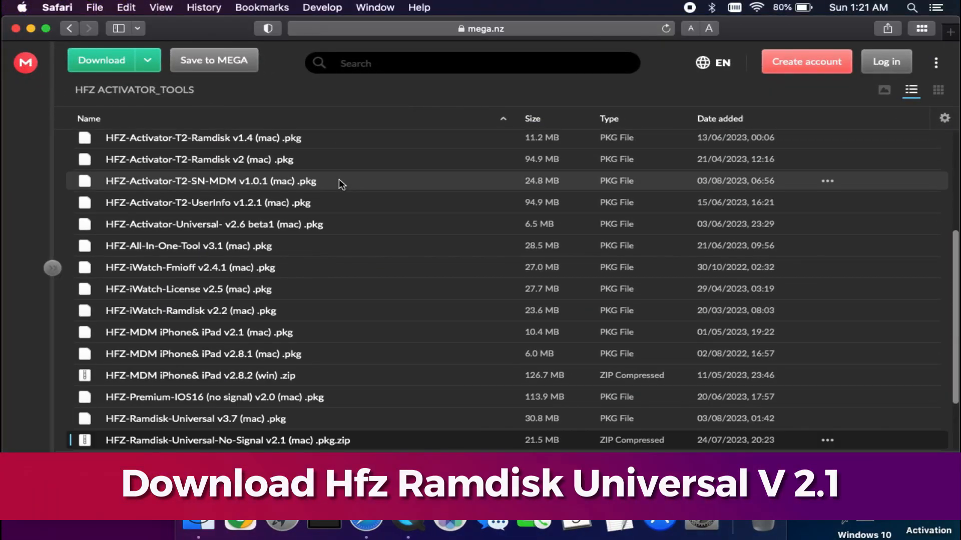
pyautogui.scroll(-3)
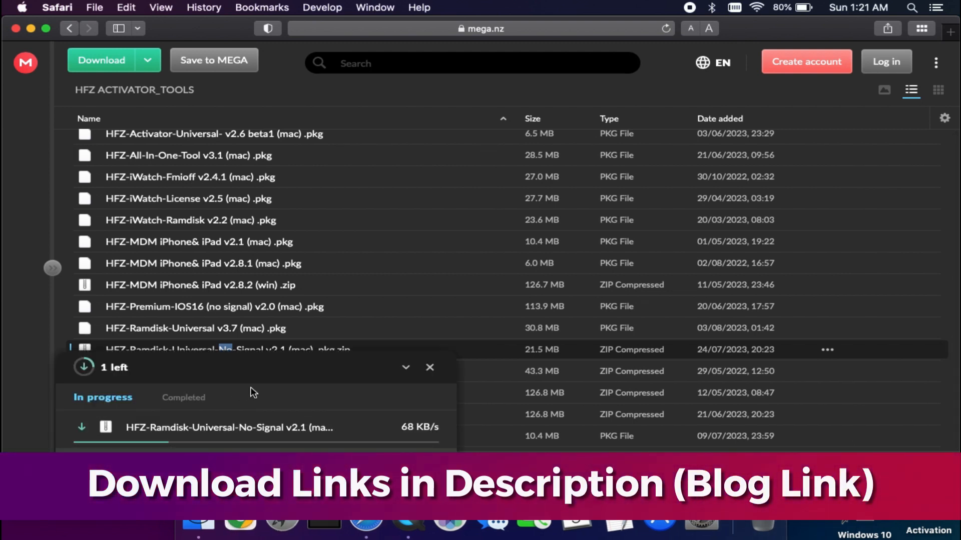
pyautogui.click(852, 28)
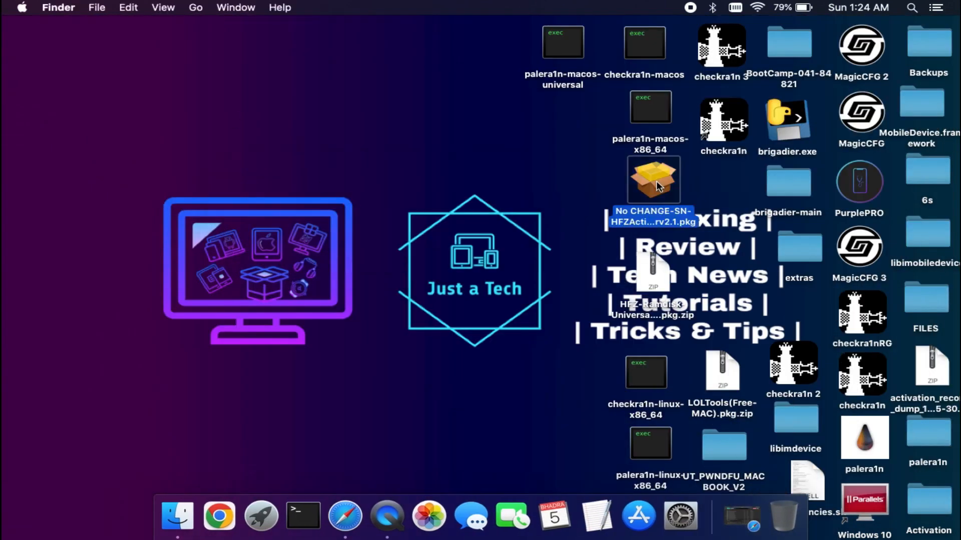
# - Move the No CHANGE-SN-HFZActivatorv2.1 package to the desktop and install it to completion
pyautogui.moveTo(653, 179); pyautogui.dragTo(309, 139)
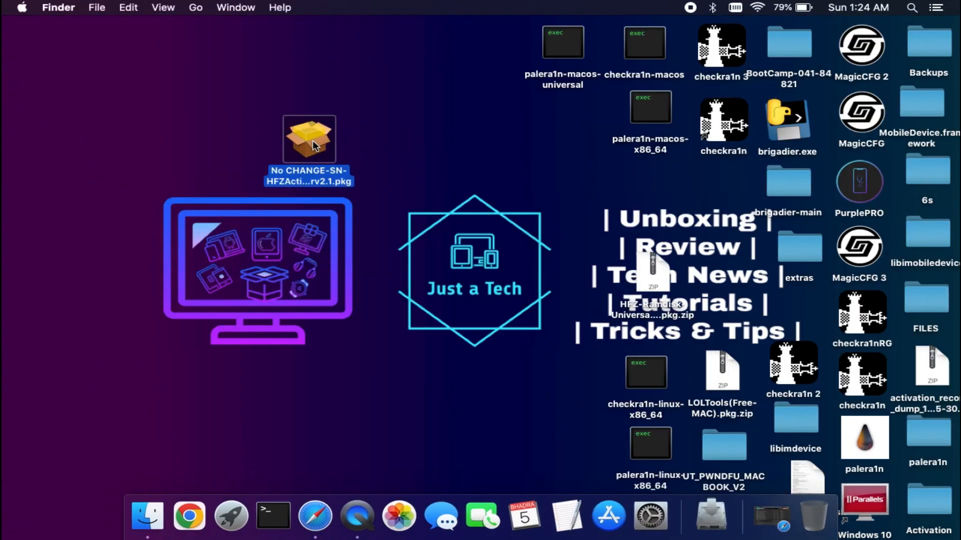
pyautogui.doubleClick(309, 137)
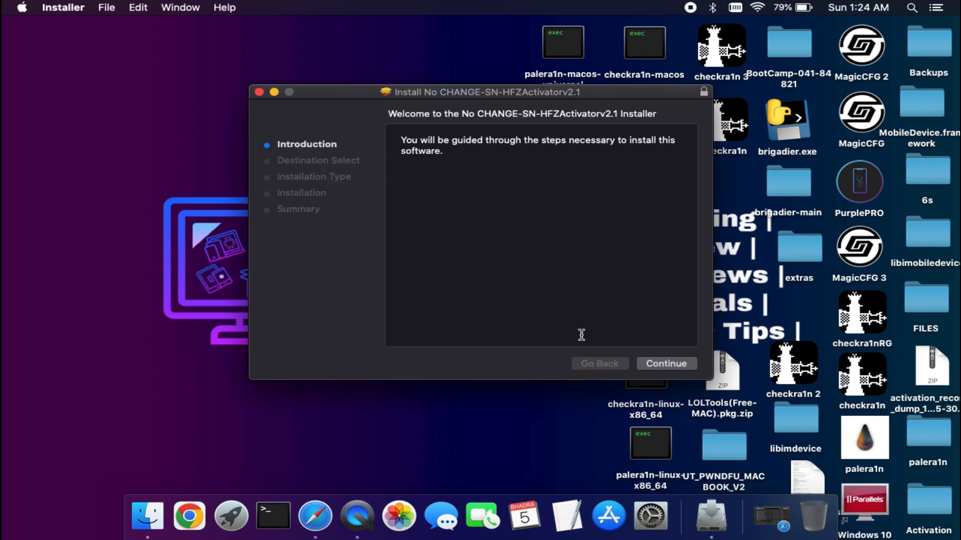
pyautogui.click(665, 363)
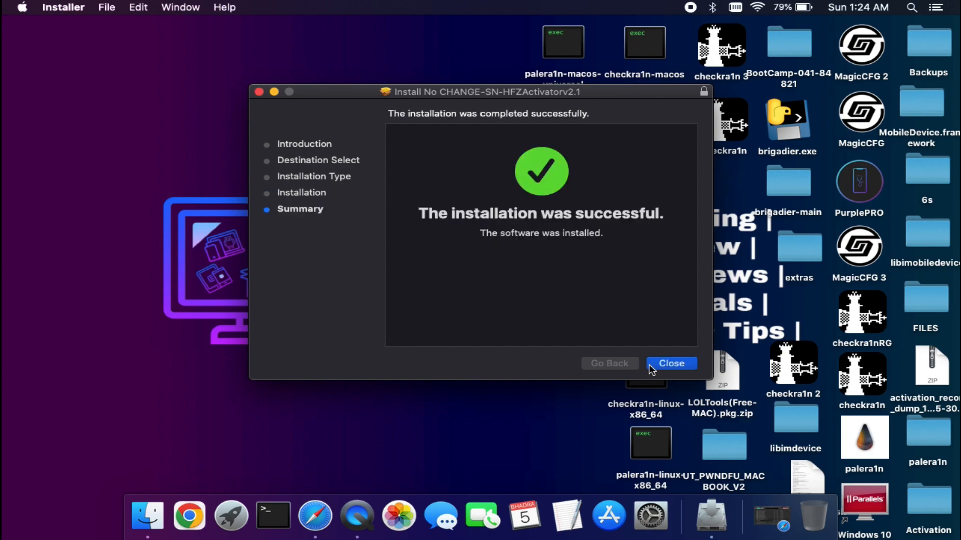
pyautogui.click(670, 364)
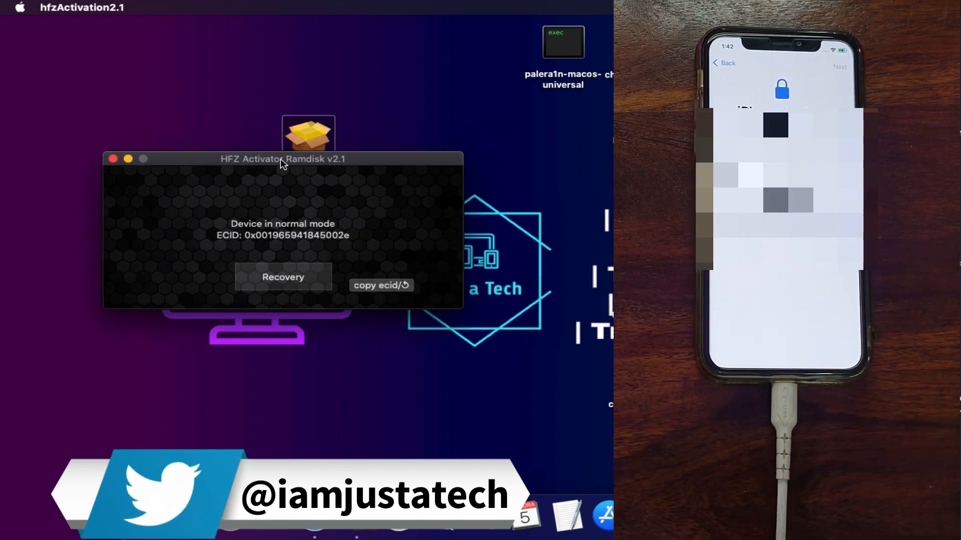
# - Switch the connected iPhone into recovery mode and begin the ramdisk boot
pyautogui.click(380, 284)
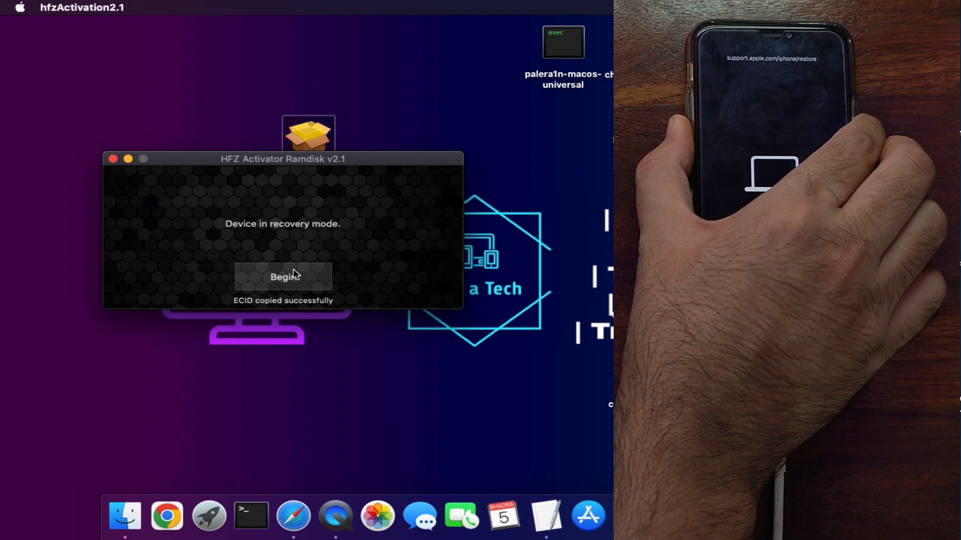
pyautogui.click(283, 276)
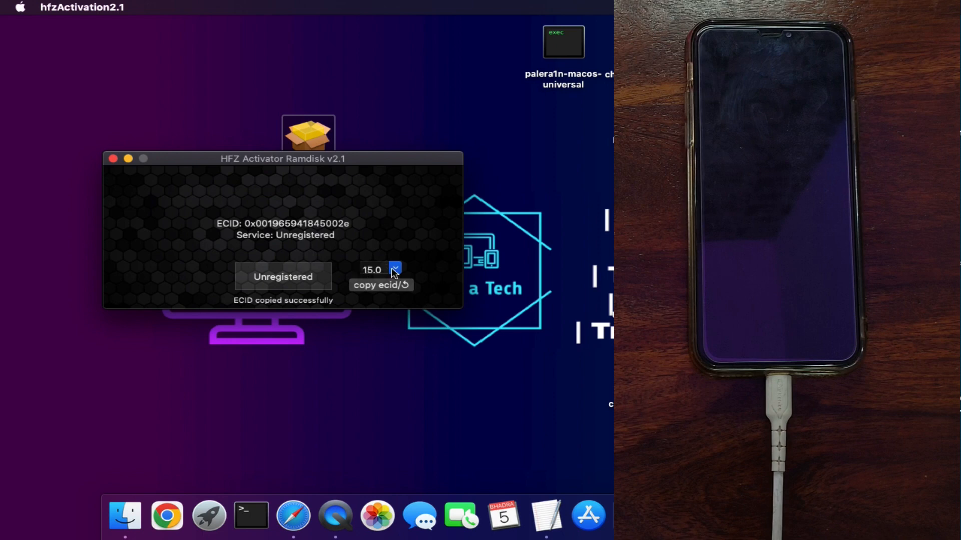
# - Choose the device's iOS version while Service shows Unregistered
pyautogui.click(395, 269)
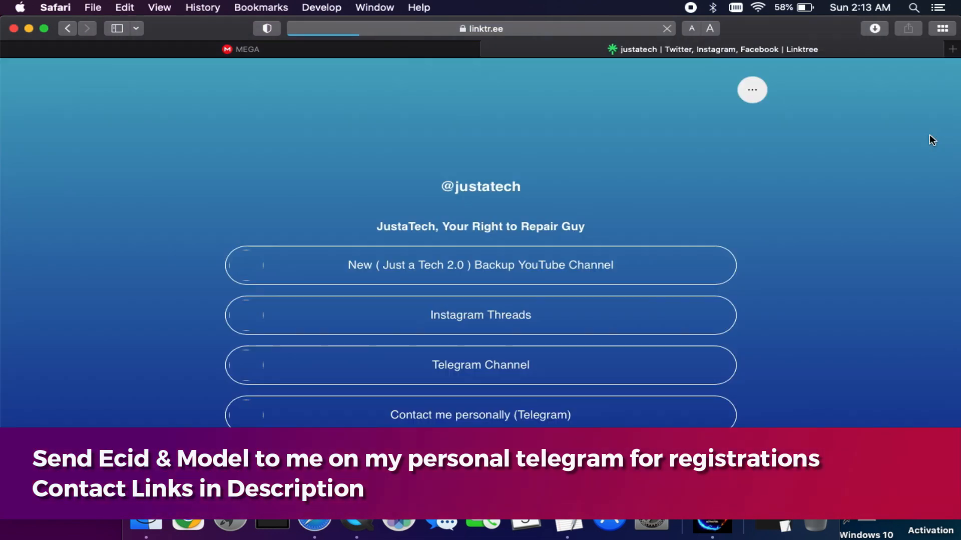
pyautogui.scroll(-3)
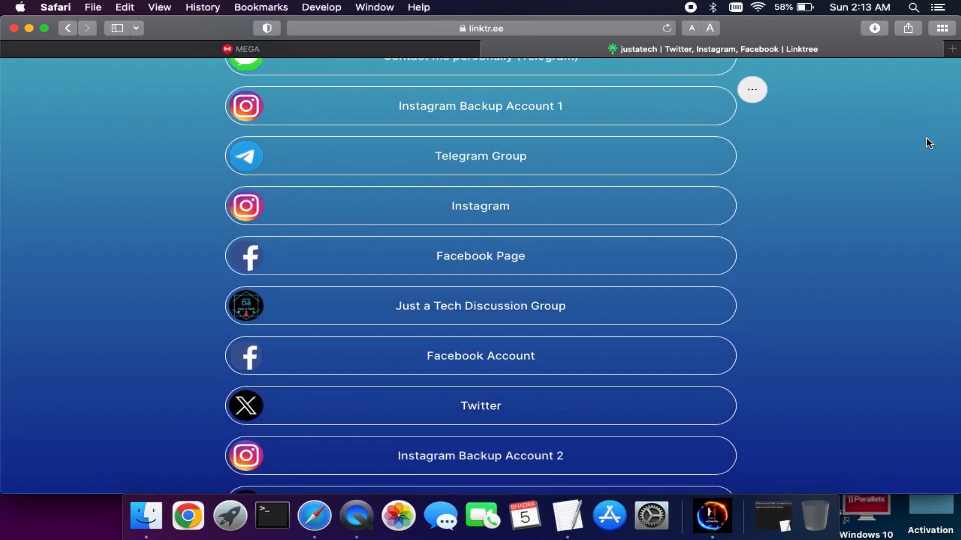
pyautogui.scroll(3)
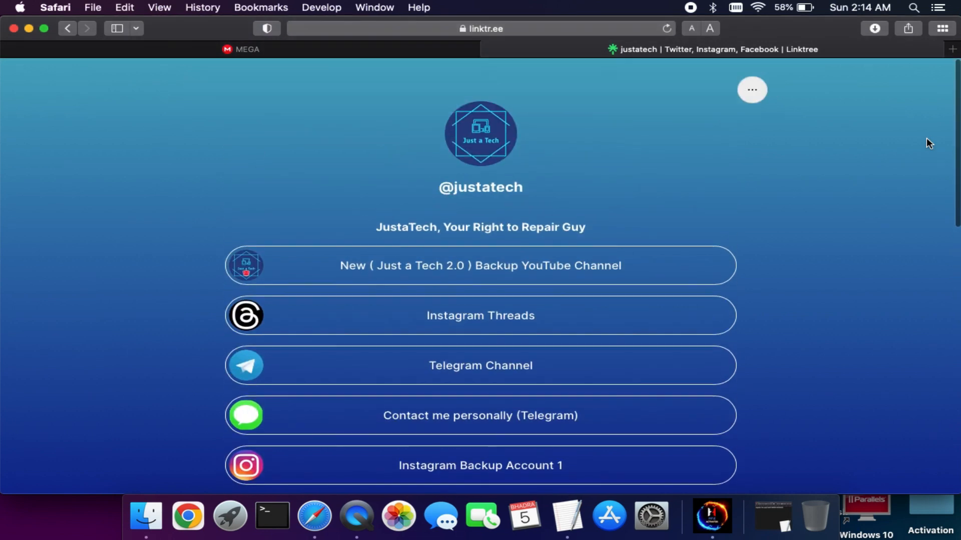
pyautogui.moveTo(604, 423)
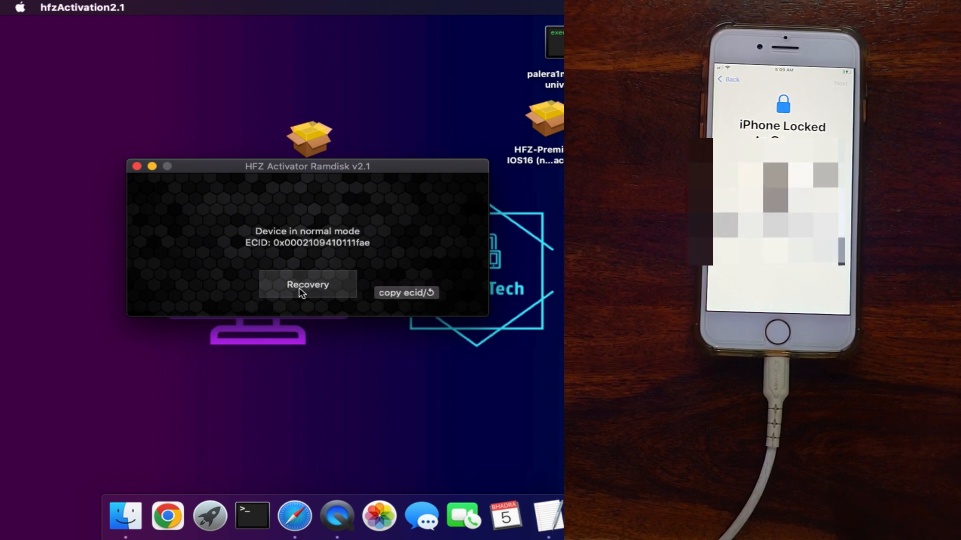
# - Put the second locked iPhone into recovery mode and begin the ramdisk boot
pyautogui.click(307, 284)
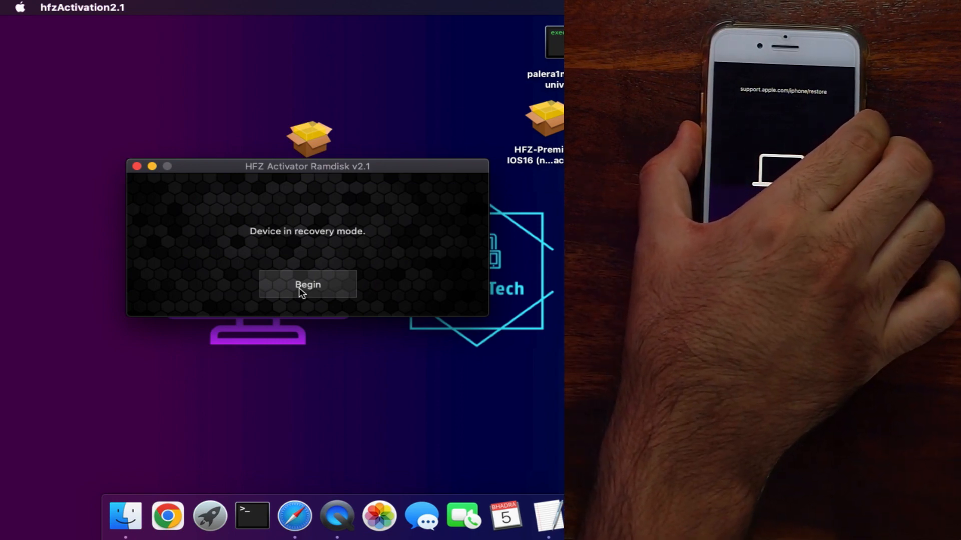
pyautogui.click(307, 284)
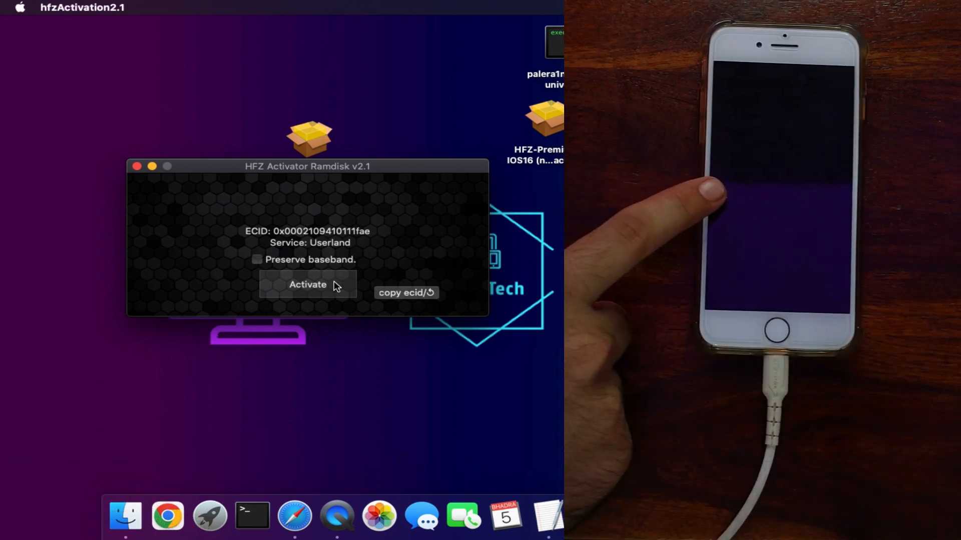
# - Tick Preserve baseband and run Activate on the Userland-service iPhone
pyautogui.click(257, 259)
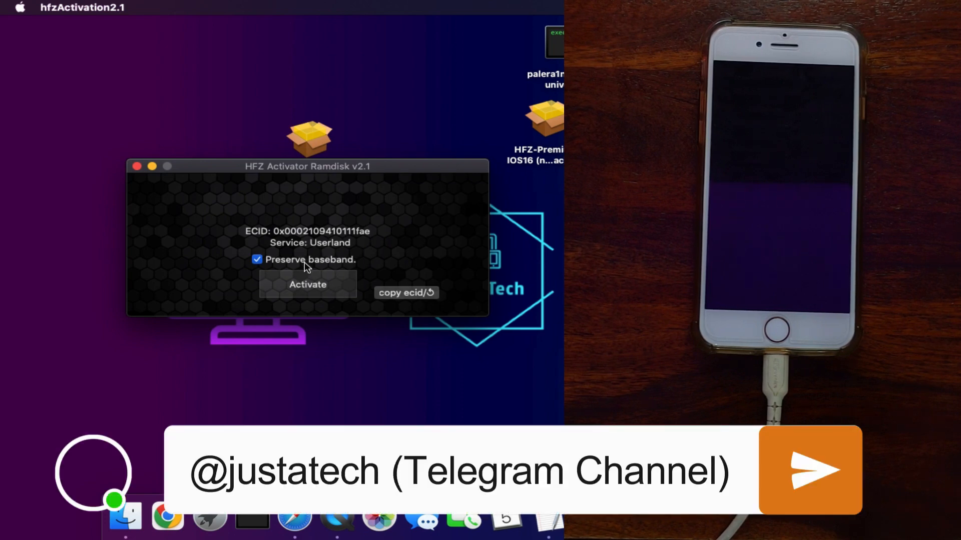
pyautogui.click(308, 284)
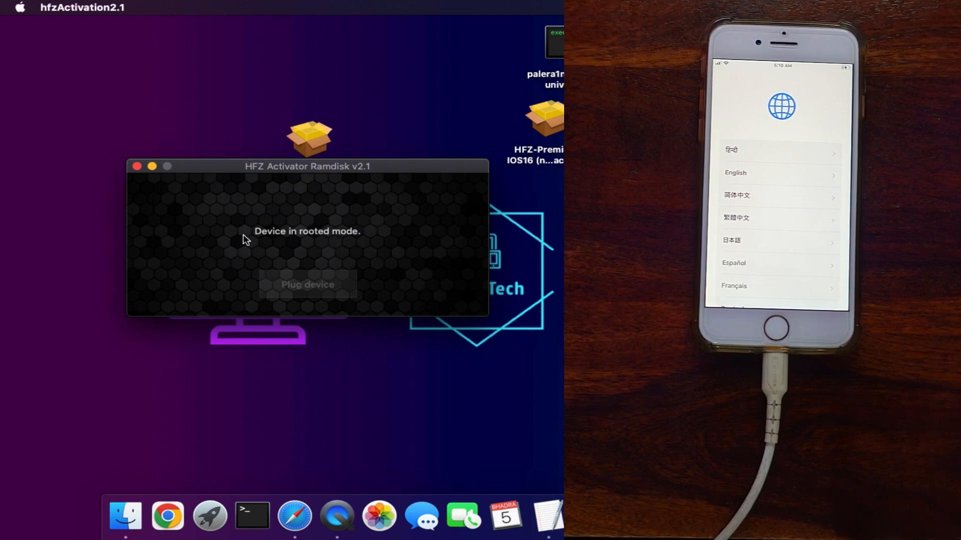
pyautogui.moveTo(197, 275)
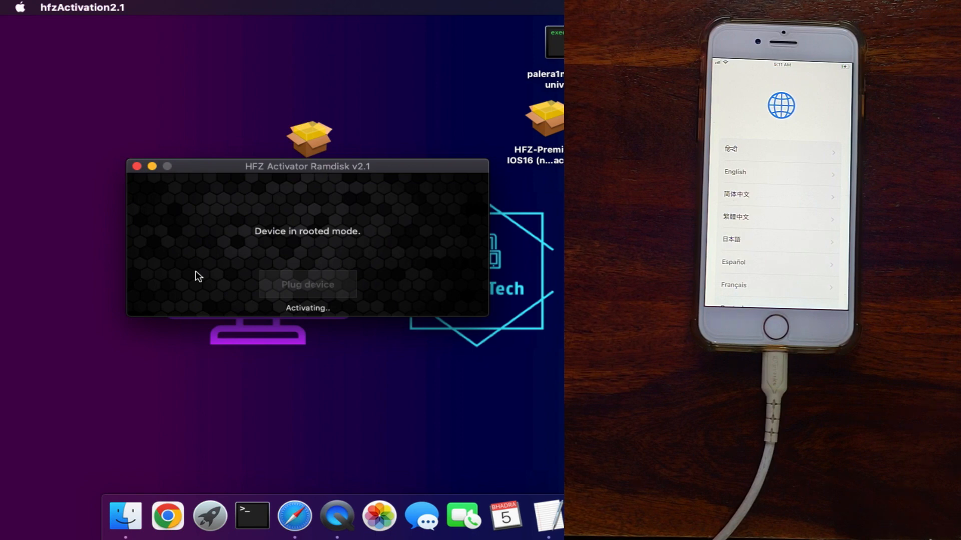
pyautogui.moveTo(312, 317)
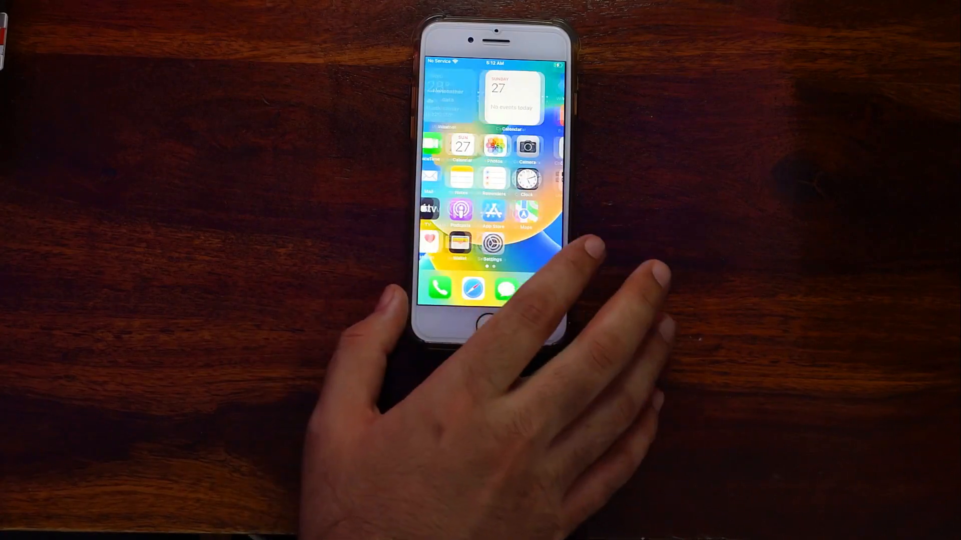
pyautogui.click(492, 243)
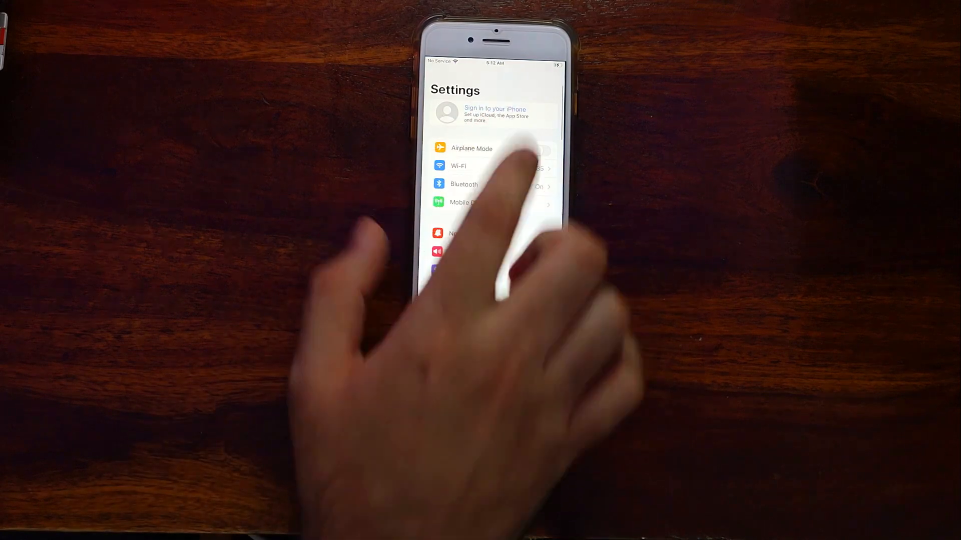
pyautogui.click(485, 324)
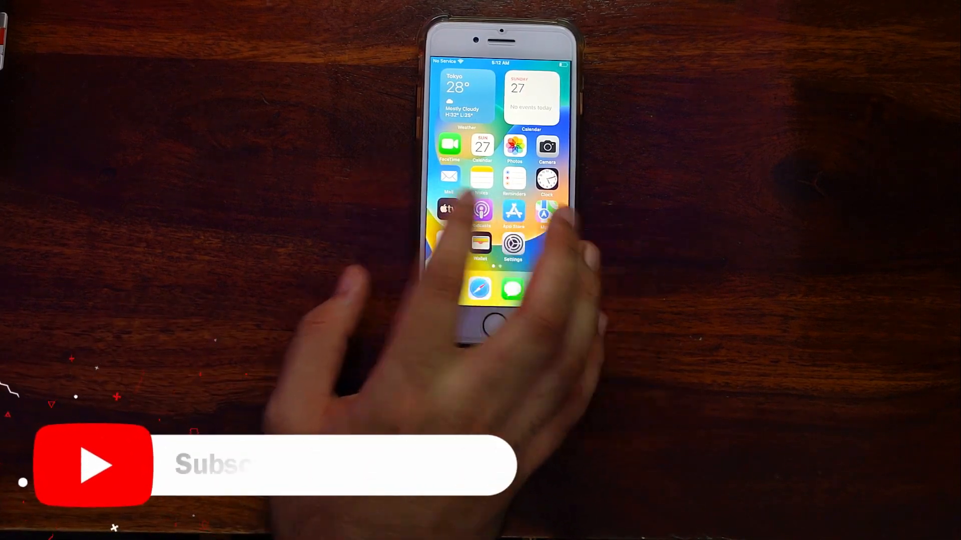
pyautogui.hscroll(-3)
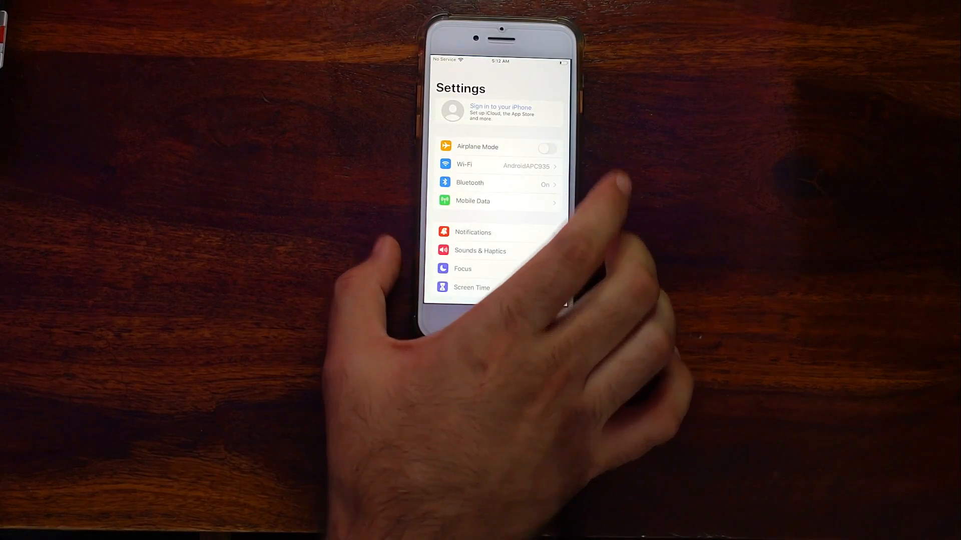
# - Sign in to an Apple ID in Settings, then return to the home screen
pyautogui.click(499, 113)
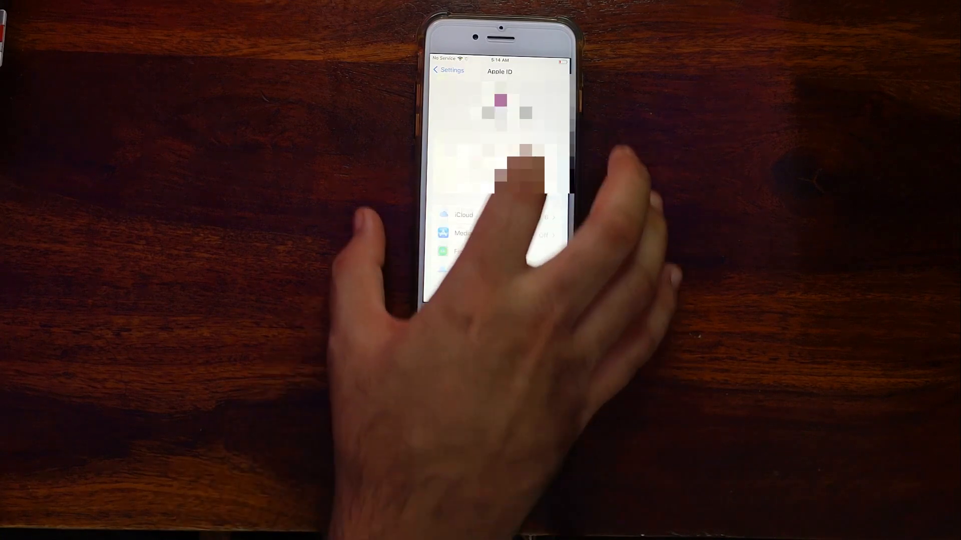
pyautogui.press('home')
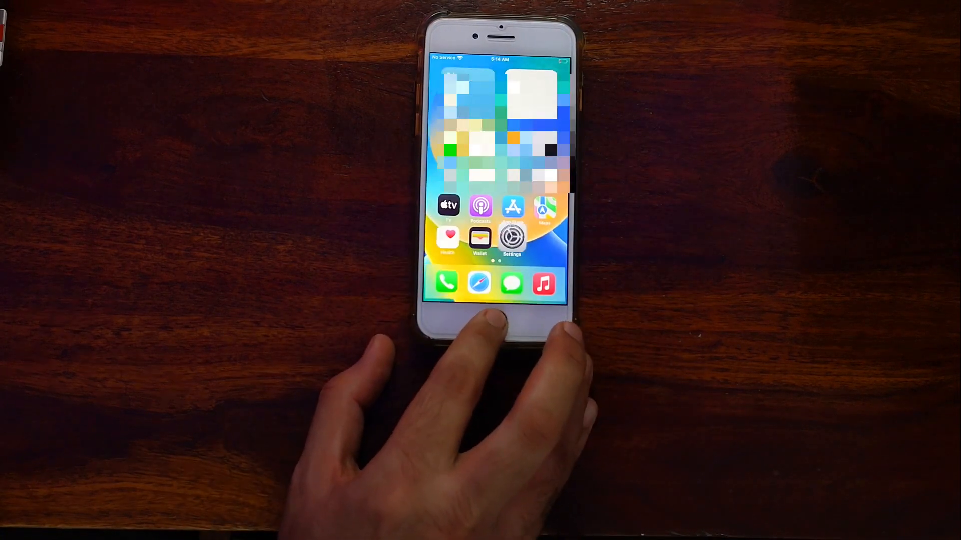
# - Test a FaceTime call and the App Store, answering the Personalised Ads prompt
pyautogui.hscroll(-3)
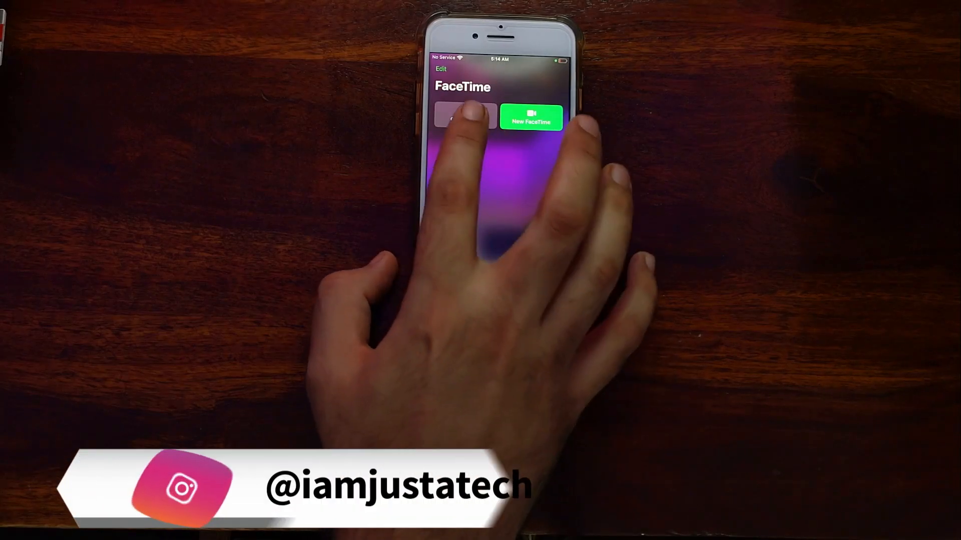
pyautogui.click(530, 116)
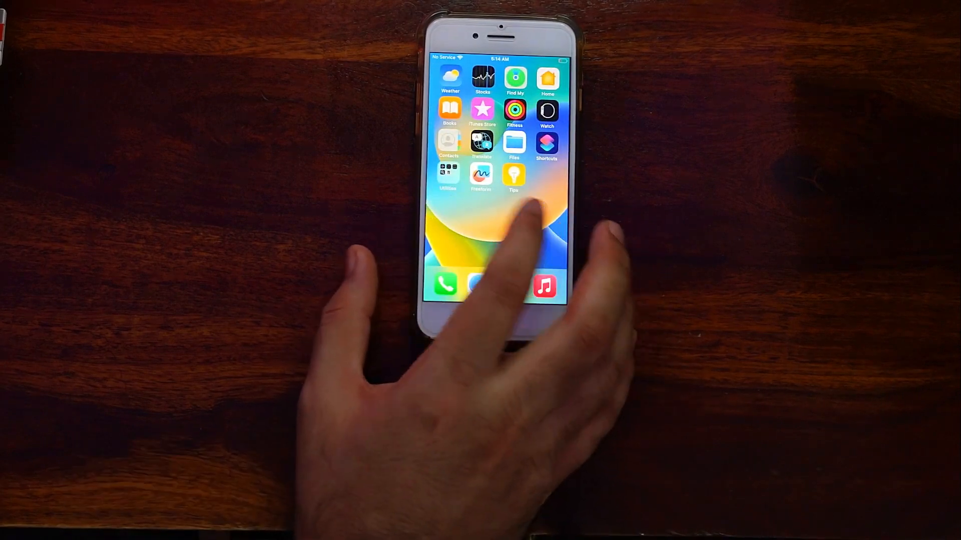
pyautogui.click(513, 177)
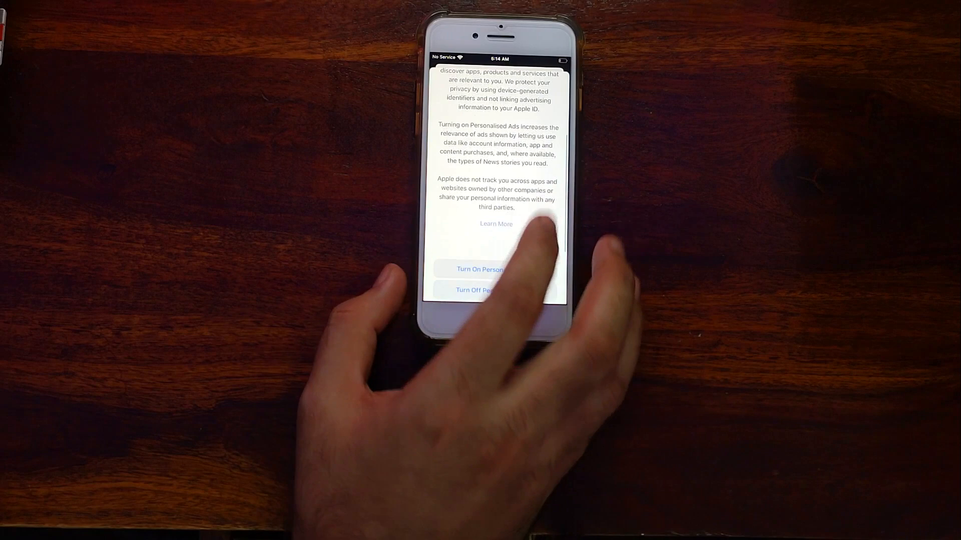
pyautogui.click(478, 289)
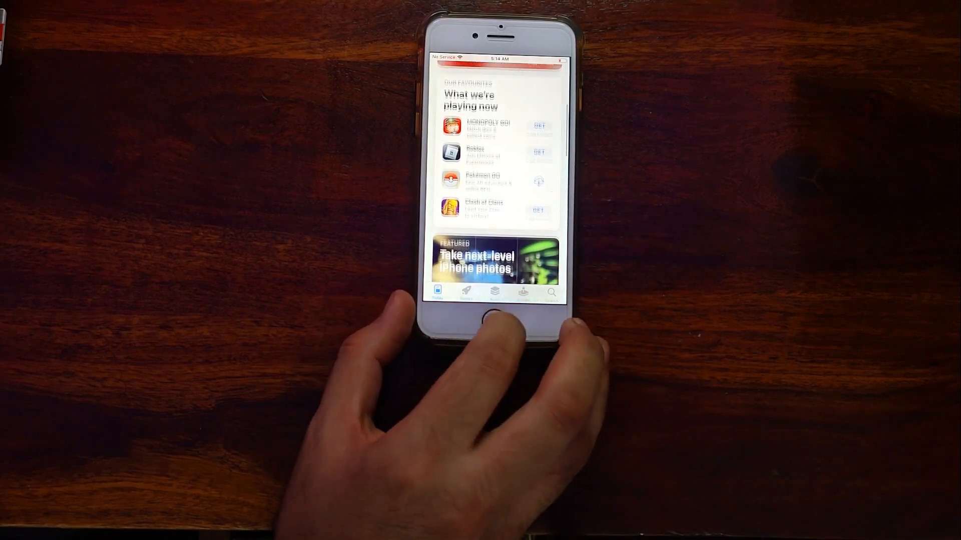
# - Return home, test the camera, and dismiss the Low Battery alert
pyautogui.click(497, 316)
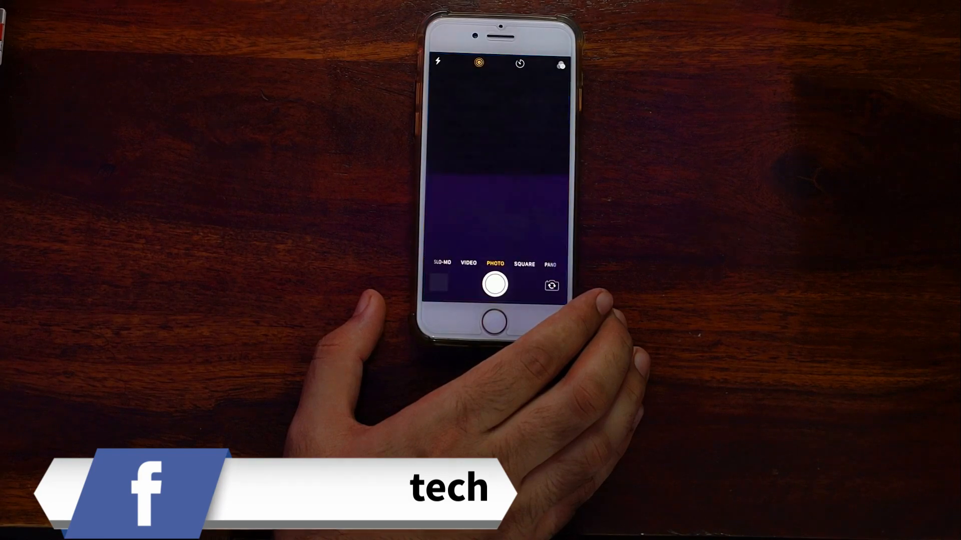
pyautogui.click(494, 322)
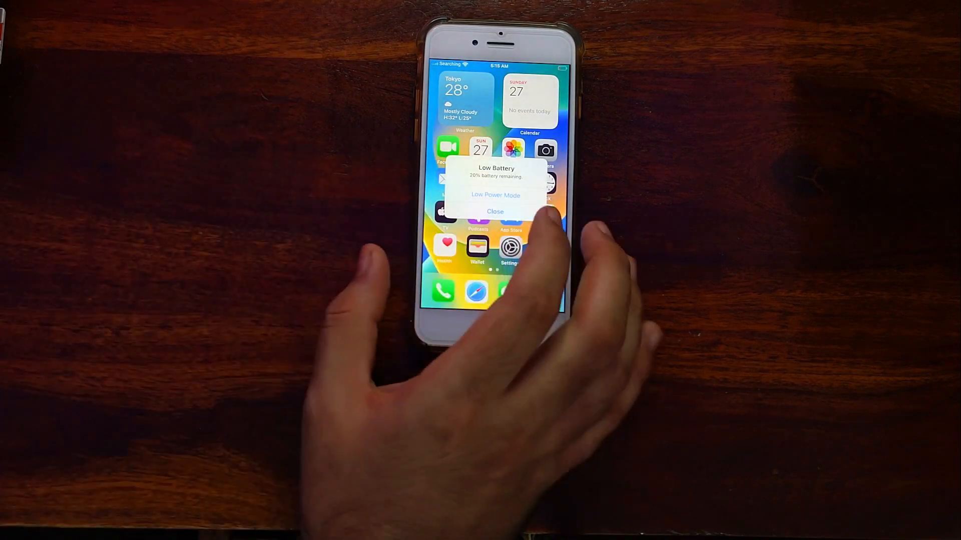
pyautogui.click(495, 211)
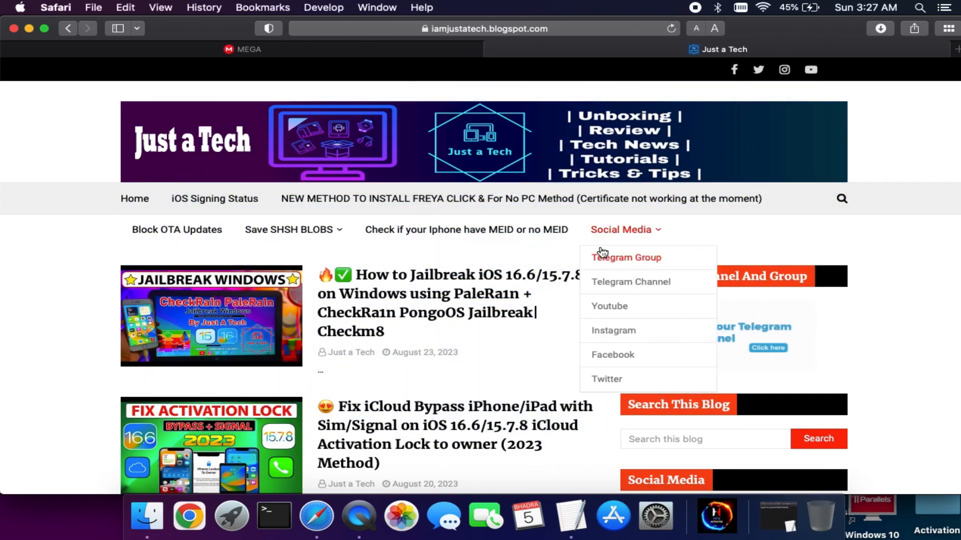
# - Open the Just a Tech Linktree, then the Just a Tech 2.0 Backup YouTube channel
pyautogui.click(625, 257)
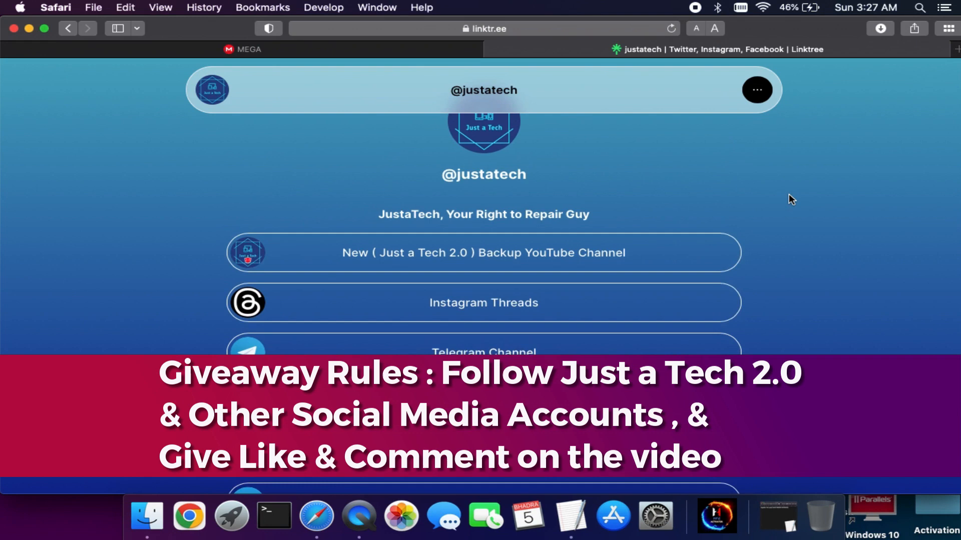
pyautogui.click(484, 253)
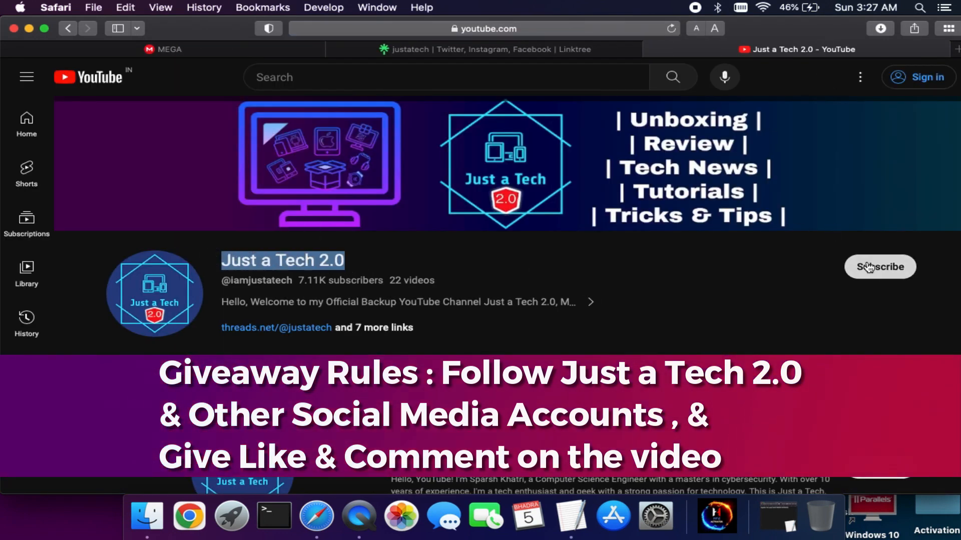
pyautogui.scroll(-3)
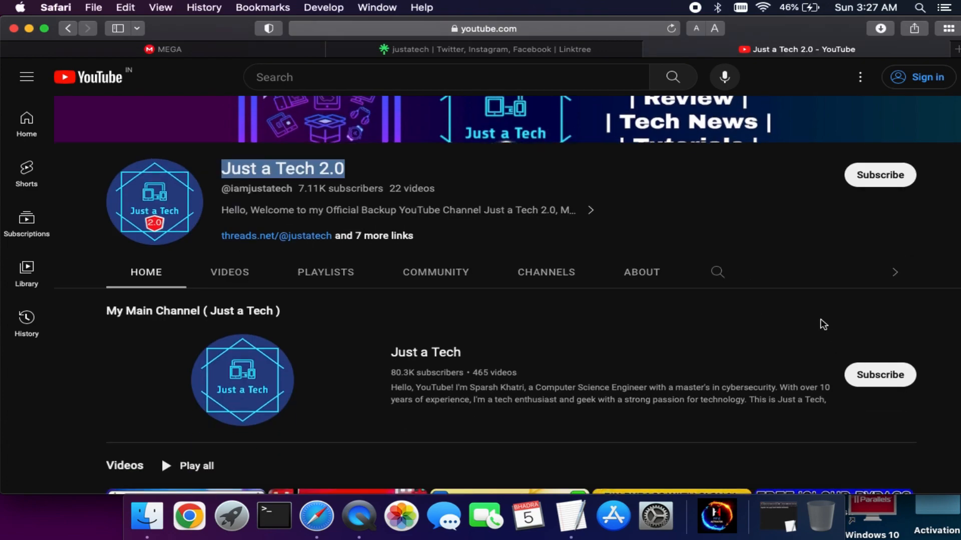